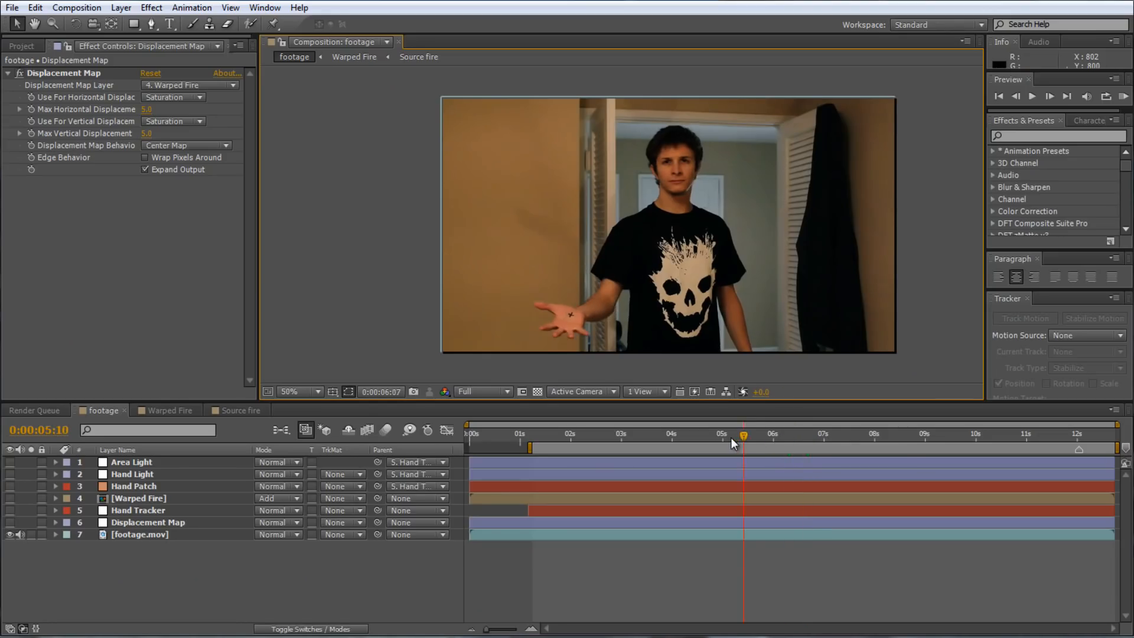
# Scrub through the shot with the Hand Tracker layer selected to check the tracked fire
pyautogui.click(620, 434)
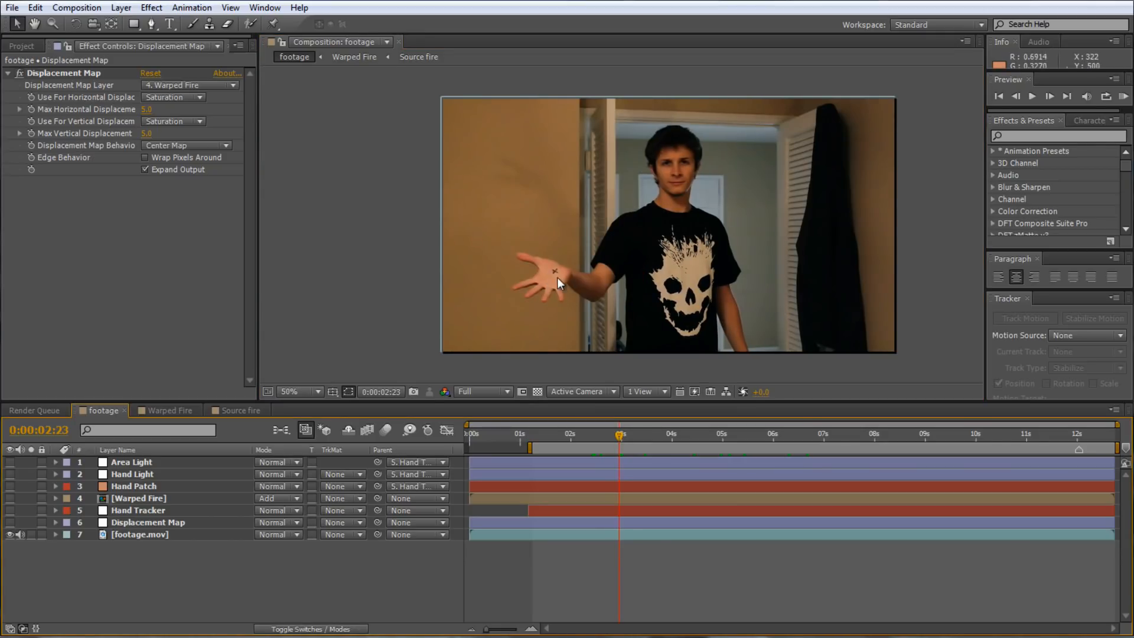
pyautogui.moveTo(504, 310)
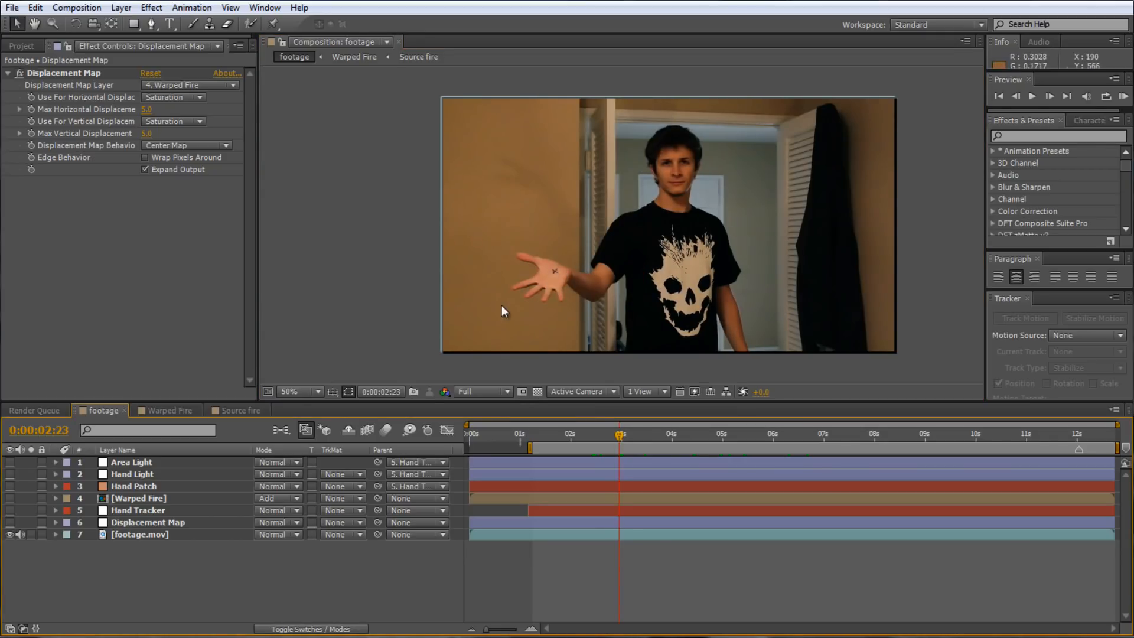
pyautogui.click(137, 510)
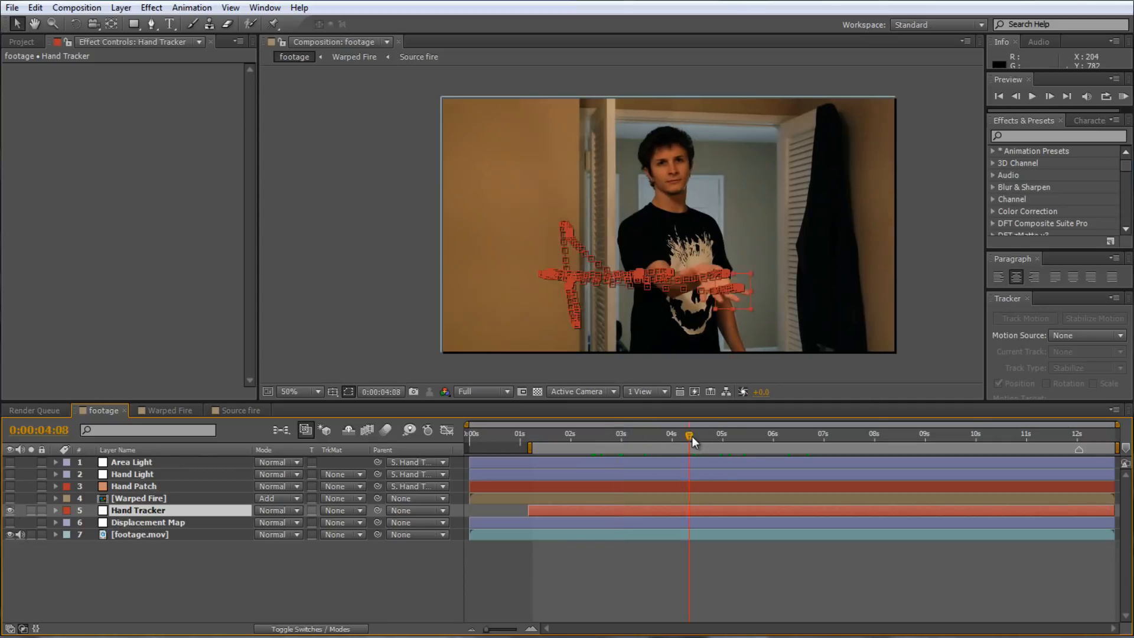
pyautogui.click(800, 434)
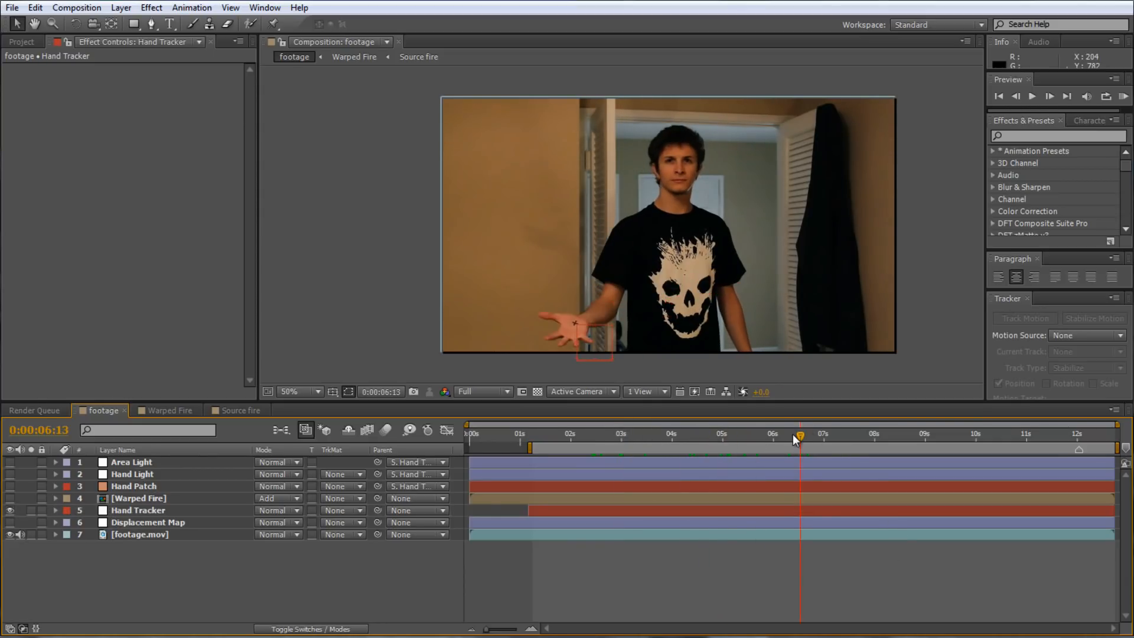
pyautogui.moveTo(800, 433); pyautogui.dragTo(559, 434)
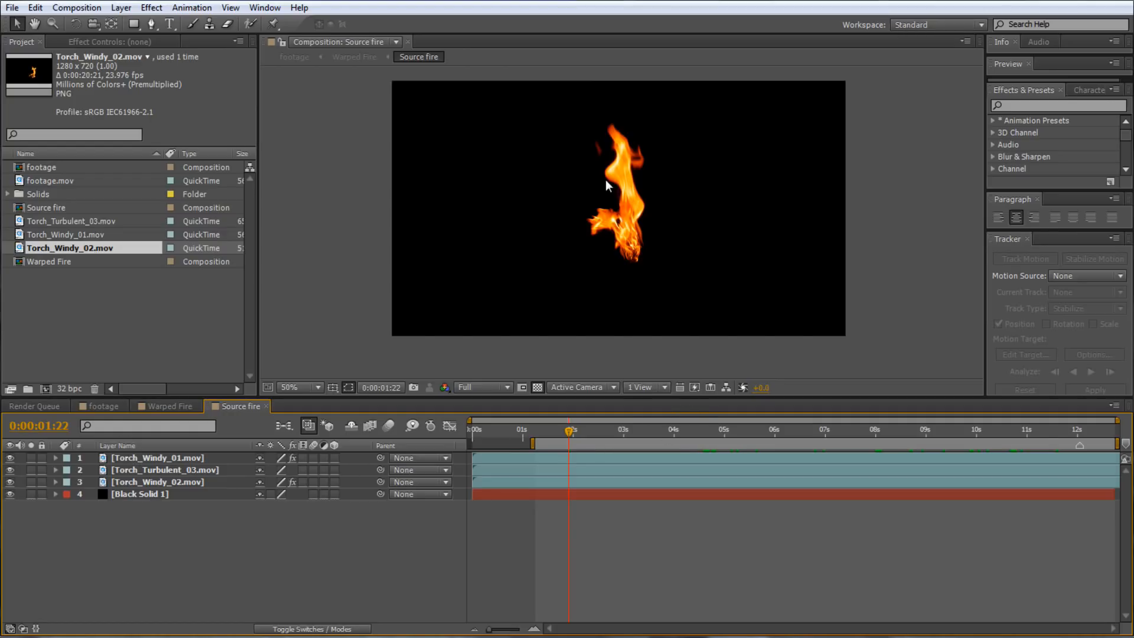
# Inspect the Torch_Windy_02 clip at a later frame and zoom out to see the whole fire comp
pyautogui.click(157, 482)
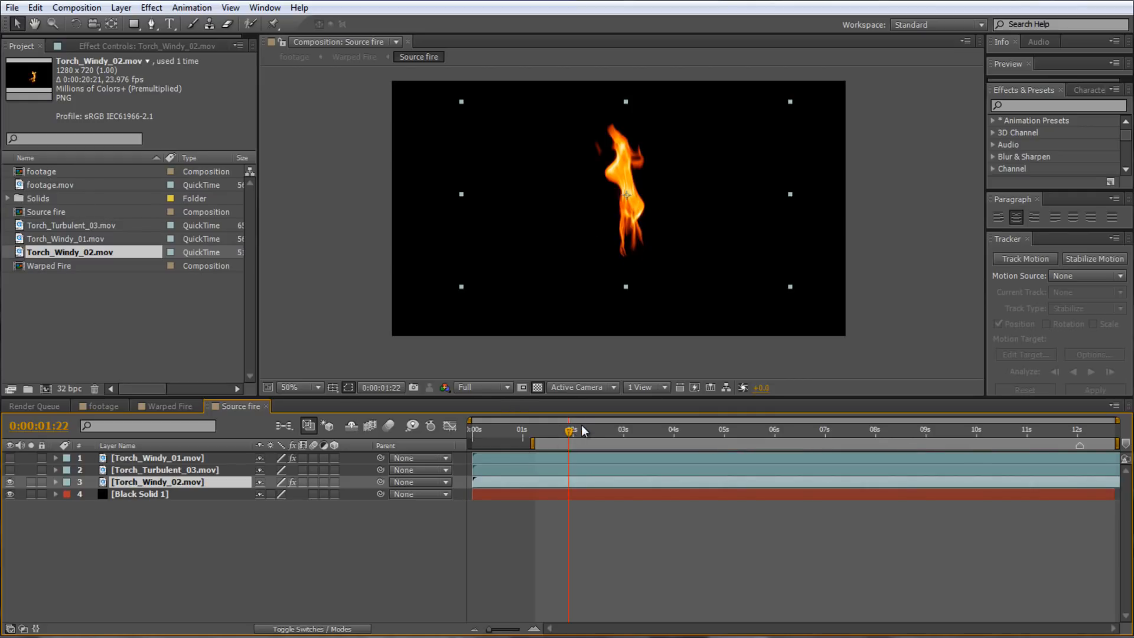
pyautogui.moveTo(569, 429); pyautogui.dragTo(606, 428)
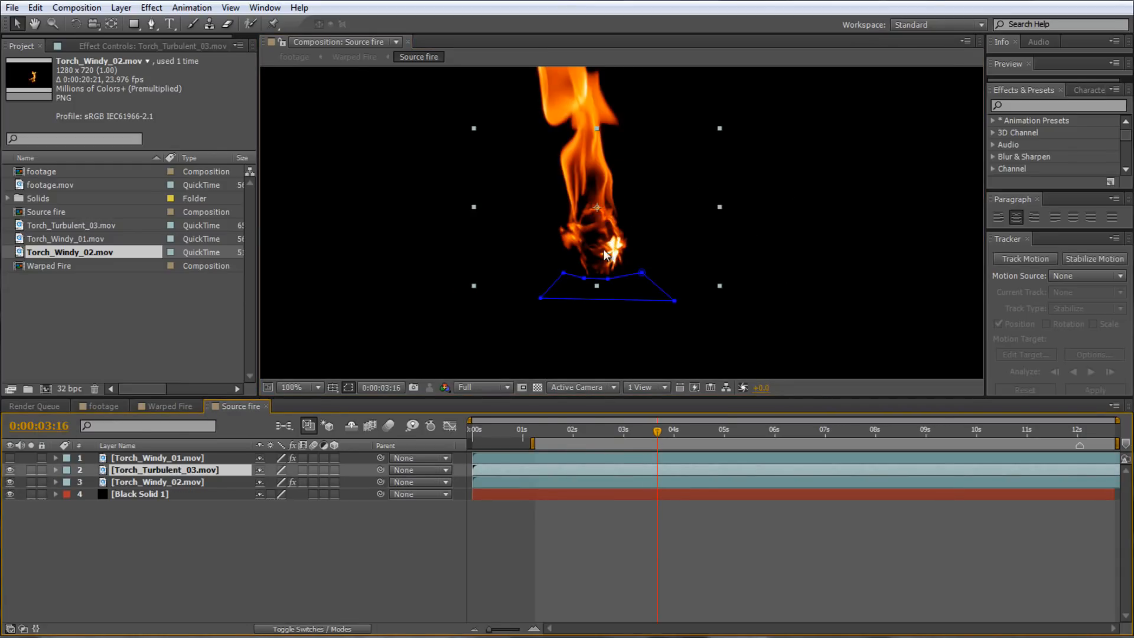
pyautogui.click(288, 388)
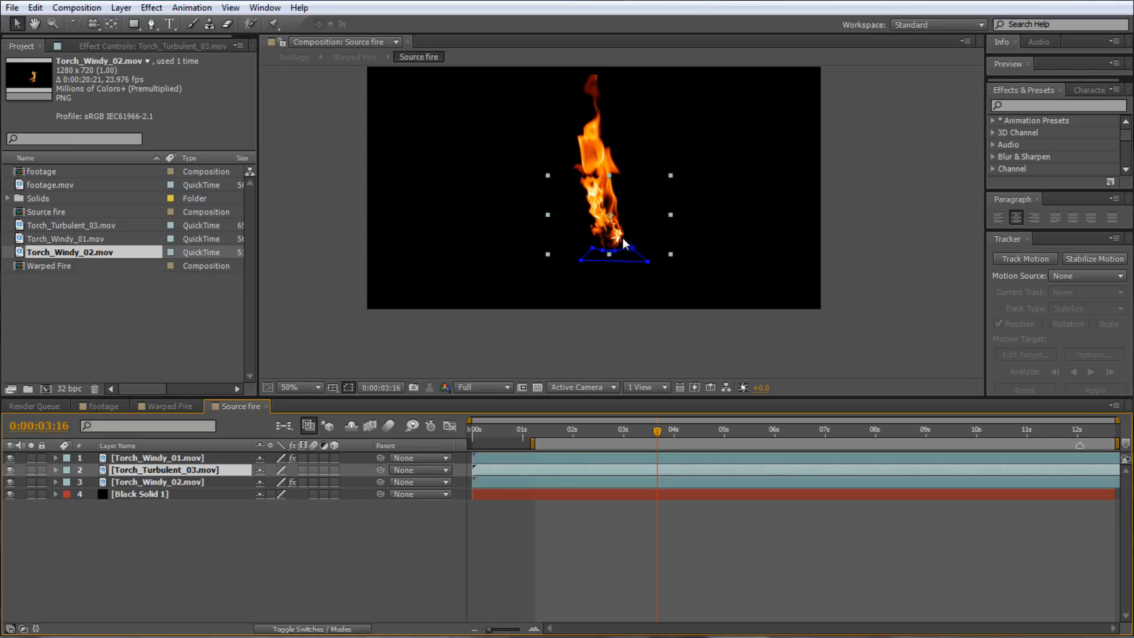
pyautogui.click(295, 388)
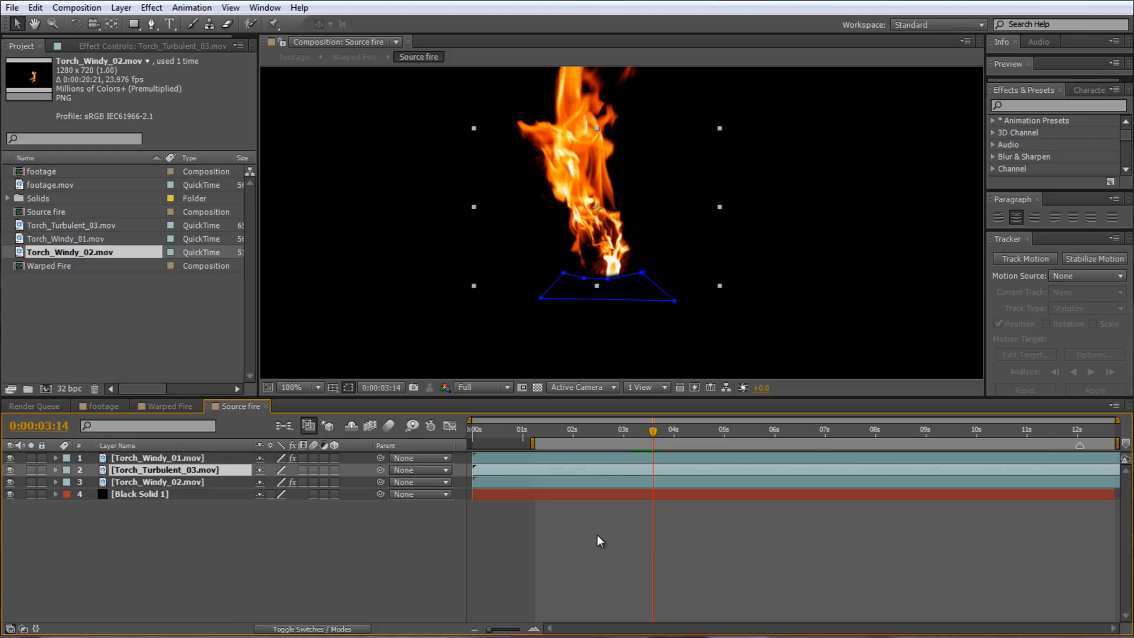
pyautogui.moveTo(456, 376)
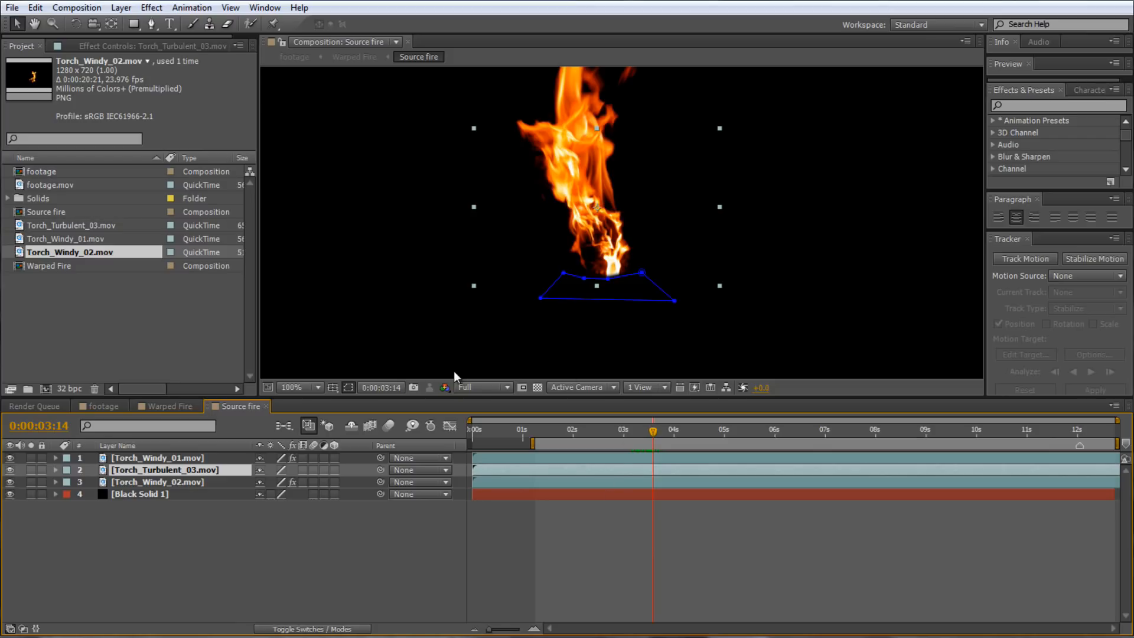
pyautogui.moveTo(454, 376)
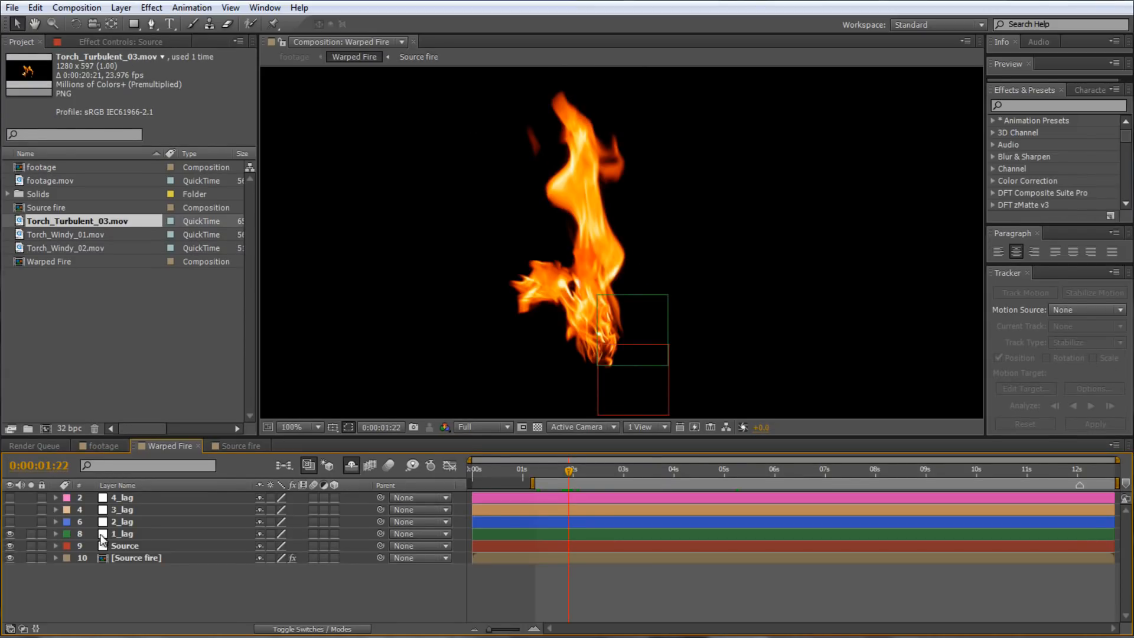
# Select the 2_lag, 3_lag and neighbouring lag layers to reveal their Position values
pyautogui.click(123, 520)
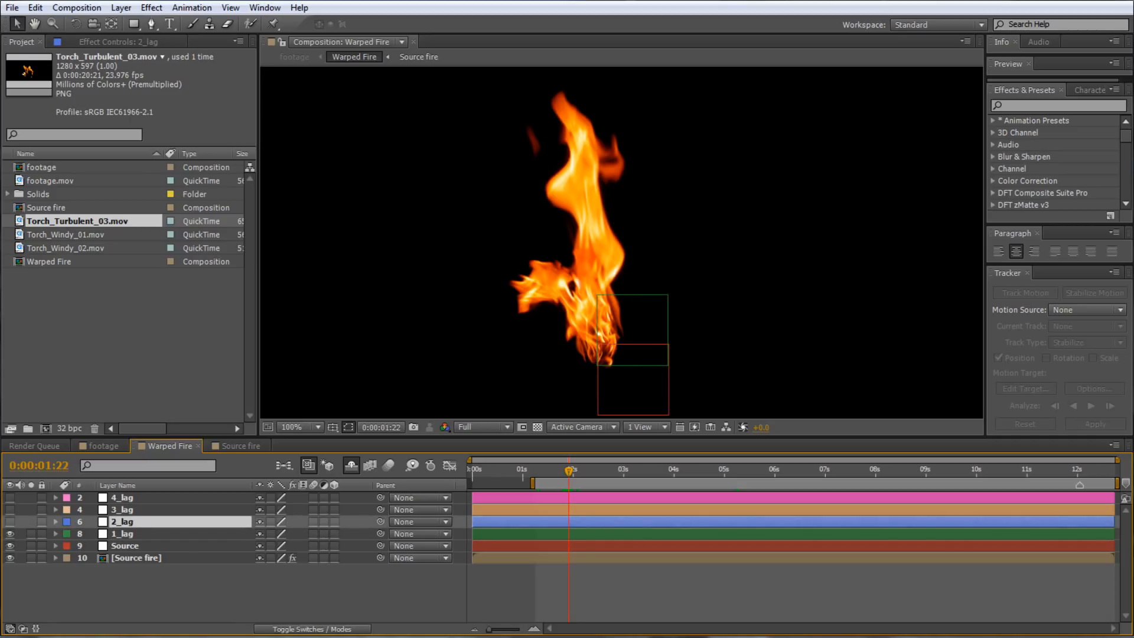
pyautogui.click(122, 509)
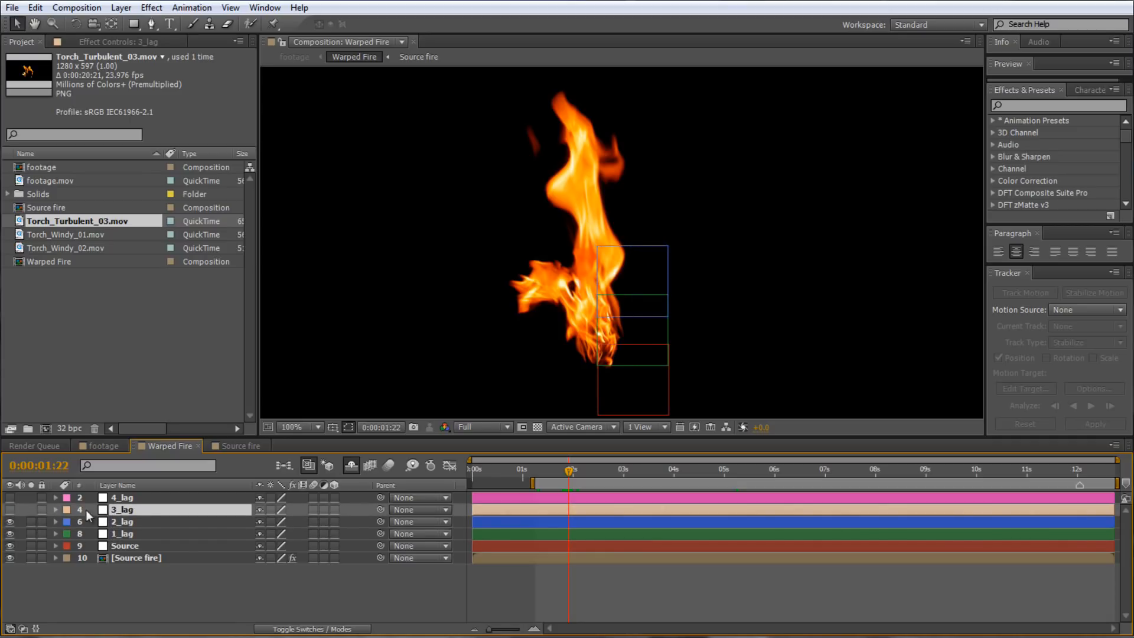
pyautogui.click(121, 497)
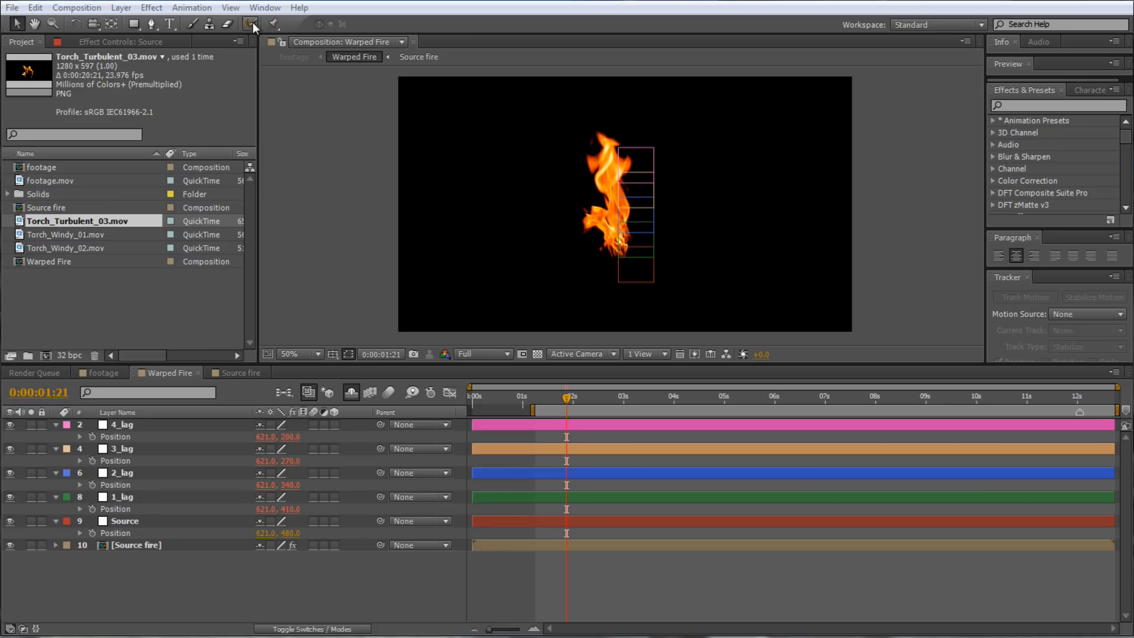
# Duplicate the lag layers into matching copies named 1_pos through 4_pos
pyautogui.click(249, 24)
pyautogui.write('2_pos')
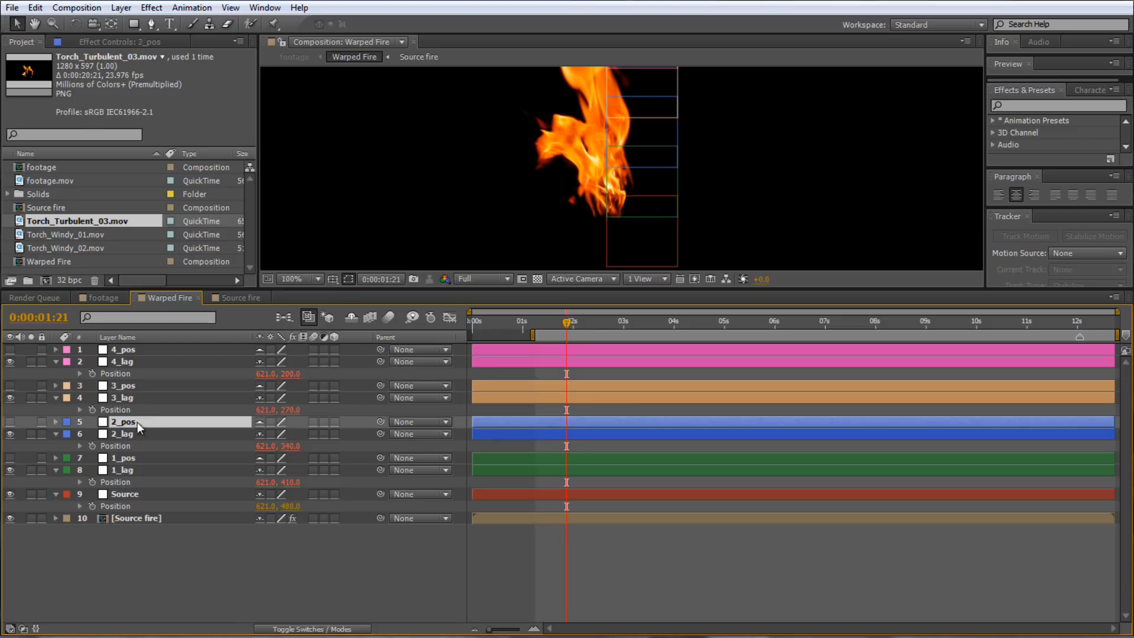
# Select the 1_pos layer and the layer above to add the -[0,70] Position expressions
pyautogui.click(123, 457)
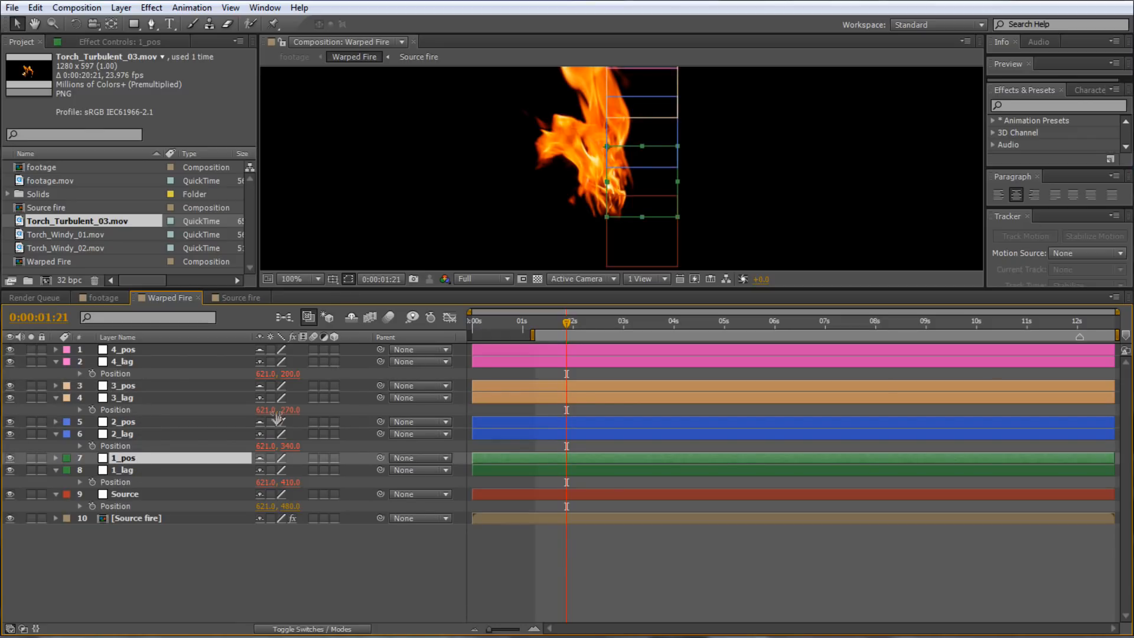
pyautogui.click(123, 350)
pyautogui.write('thisComp.layer("Source").transform.position-[0,70]')
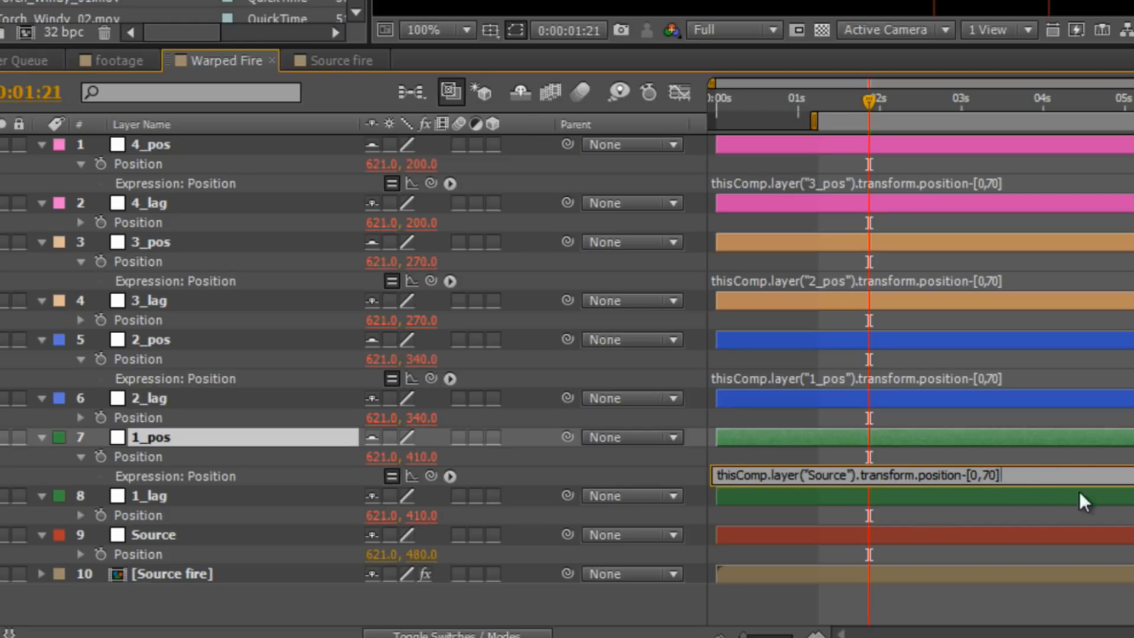
pyautogui.moveTo(1047, 118)
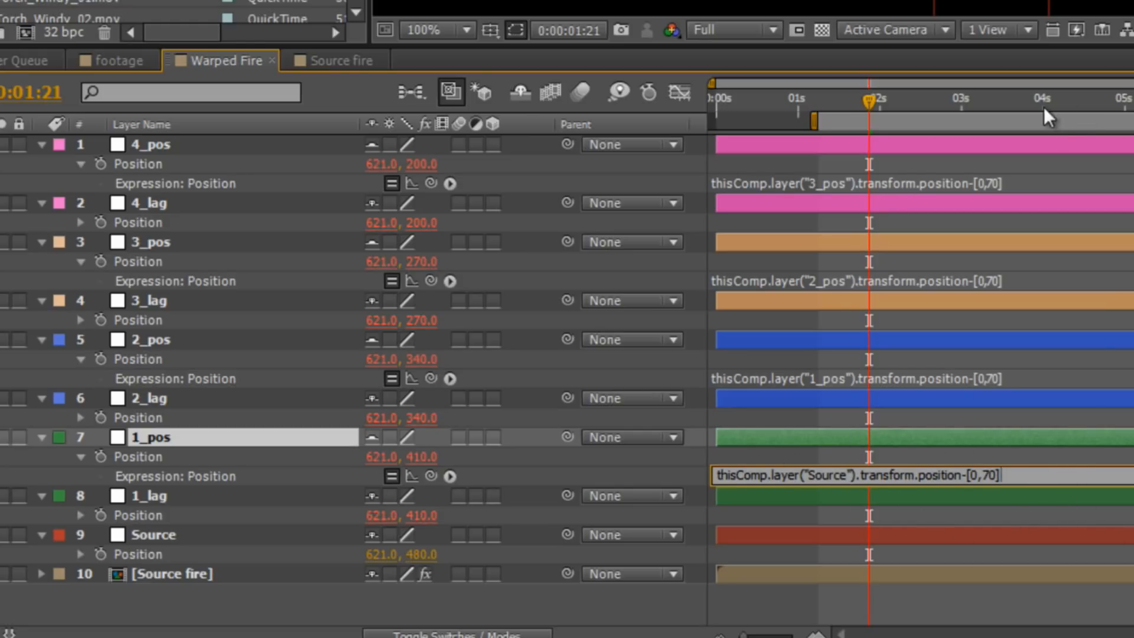
pyautogui.moveTo(482, 444)
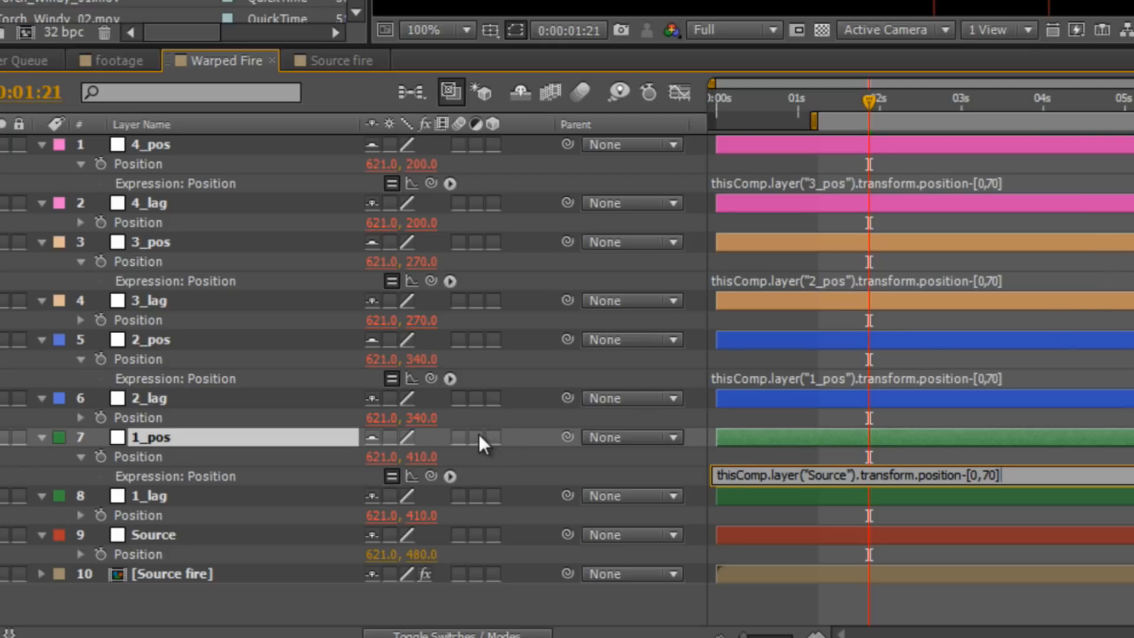
pyautogui.moveTo(168, 354)
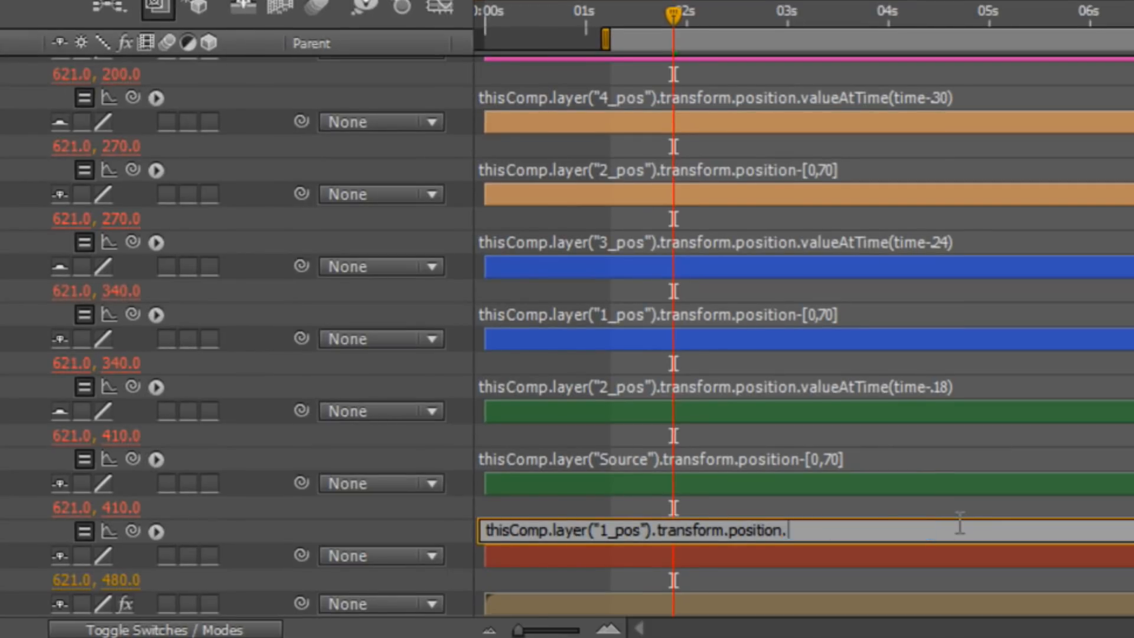
# Enter the valueAtTime(time-offset) delay expression so each _lag layer trails its _pos layer
pyautogui.write('valueAt')
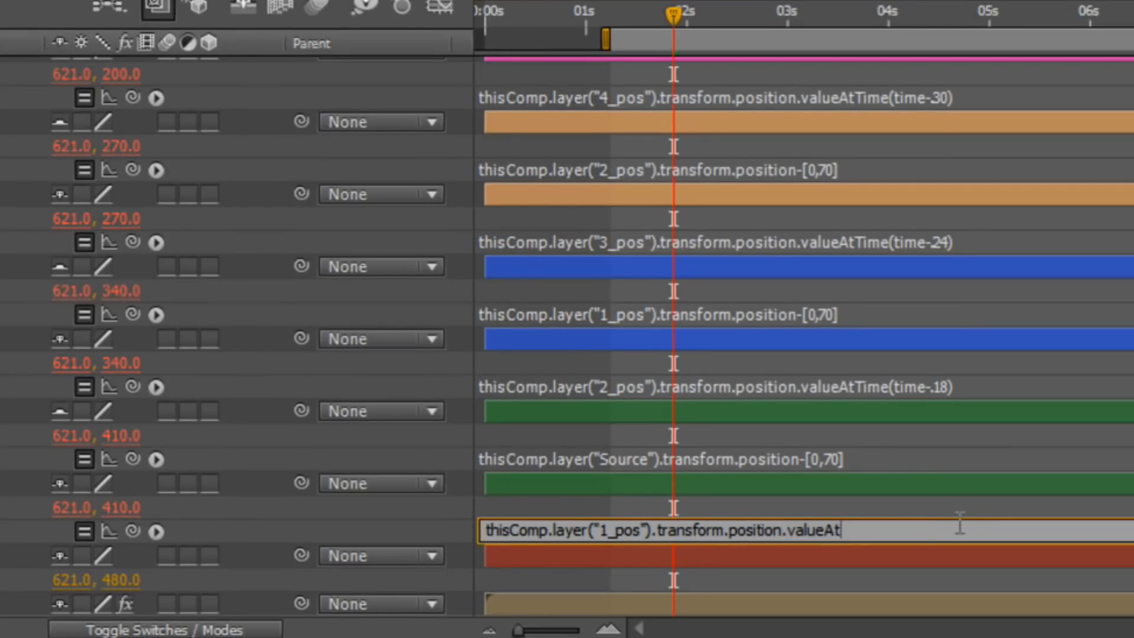
pyautogui.write('Time(time-.1')
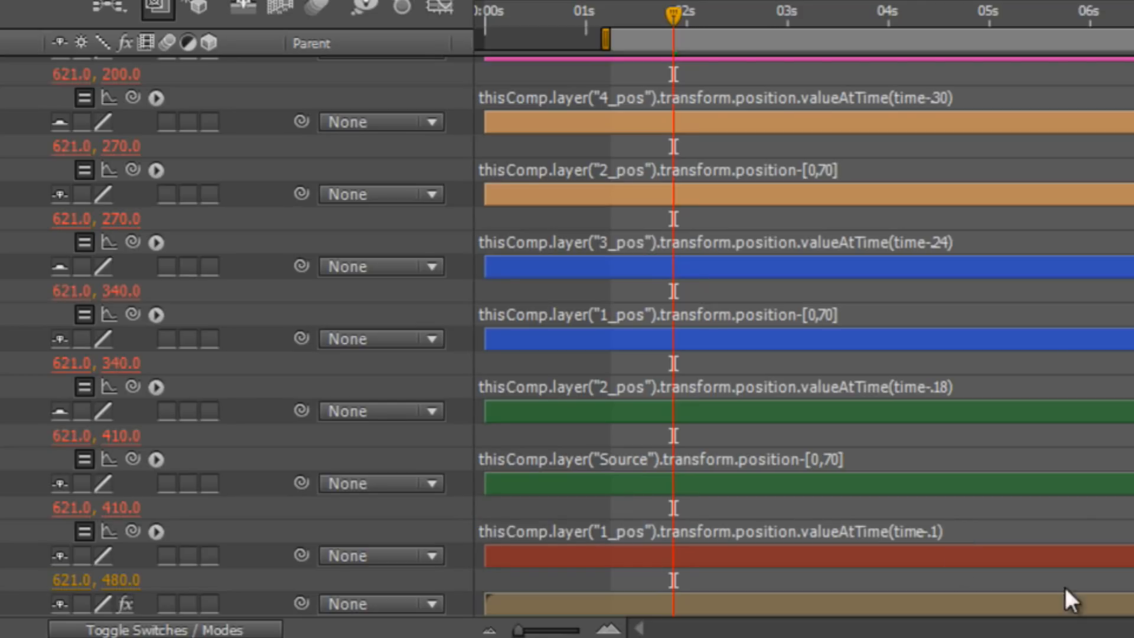
pyautogui.doubleClick(715, 387)
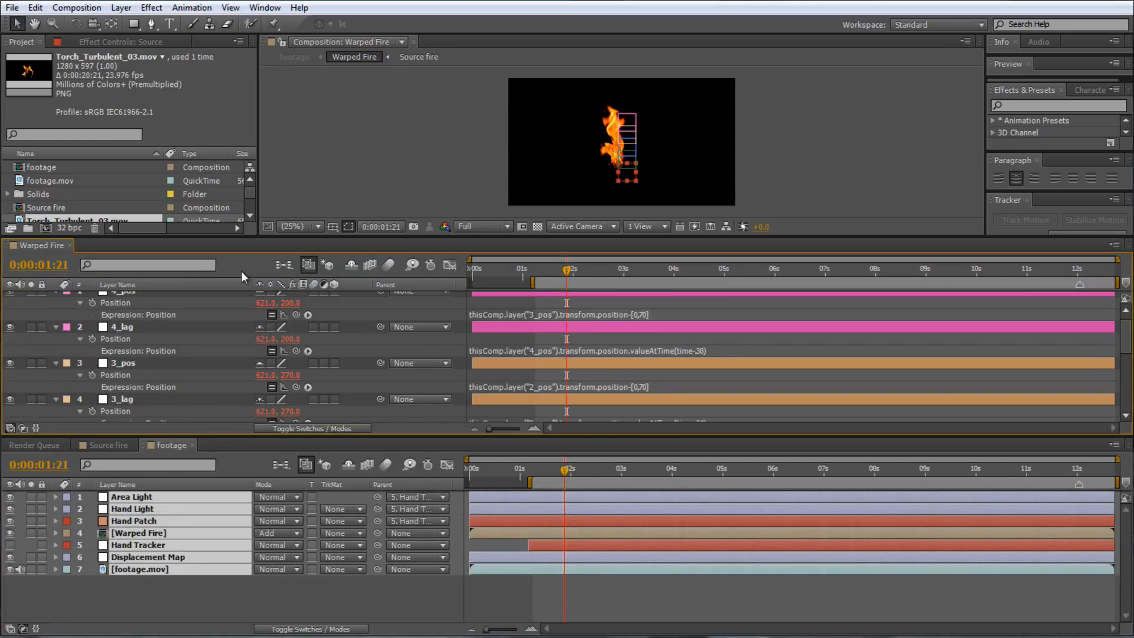
# Enlarge the Warped Fire composition viewer above its timeline
pyautogui.click(294, 56)
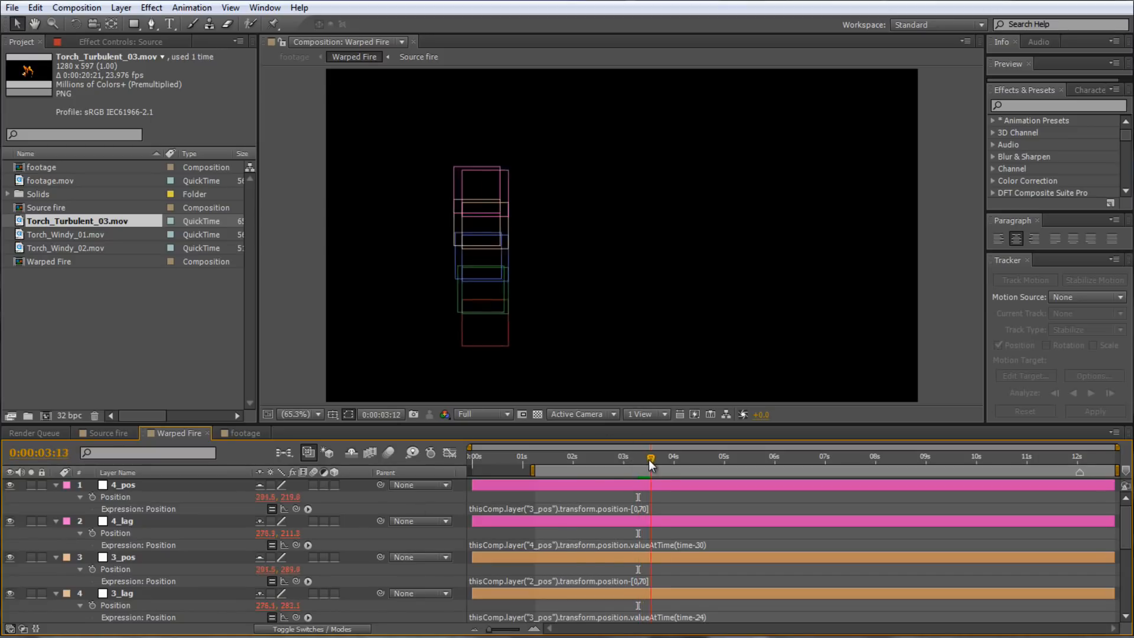
# Scrub the current-time indicator through the timeline to watch the lagging boxes trail and the fire bend
pyautogui.moveTo(650, 457); pyautogui.dragTo(714, 457)
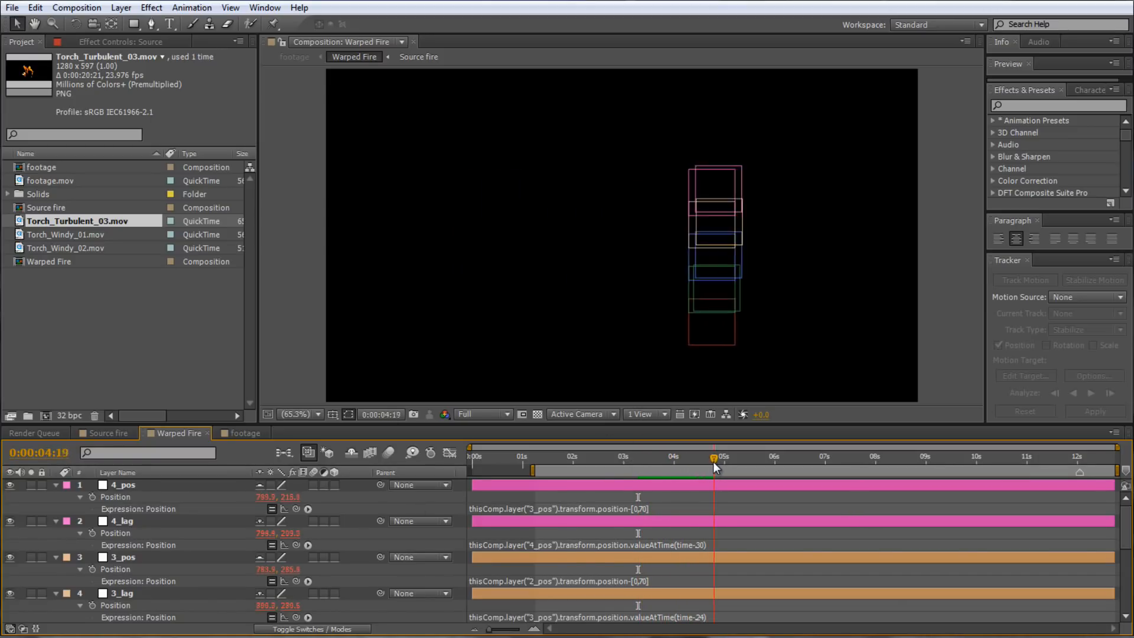
pyautogui.moveTo(714, 466); pyautogui.dragTo(752, 467)
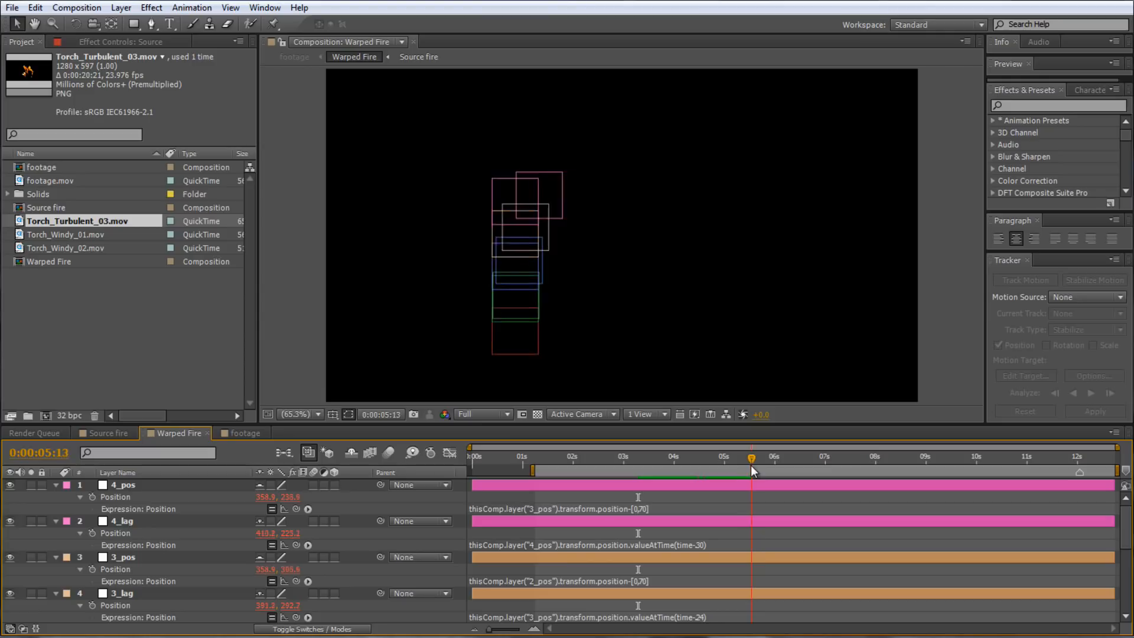
pyautogui.moveTo(752, 470); pyautogui.dragTo(818, 470)
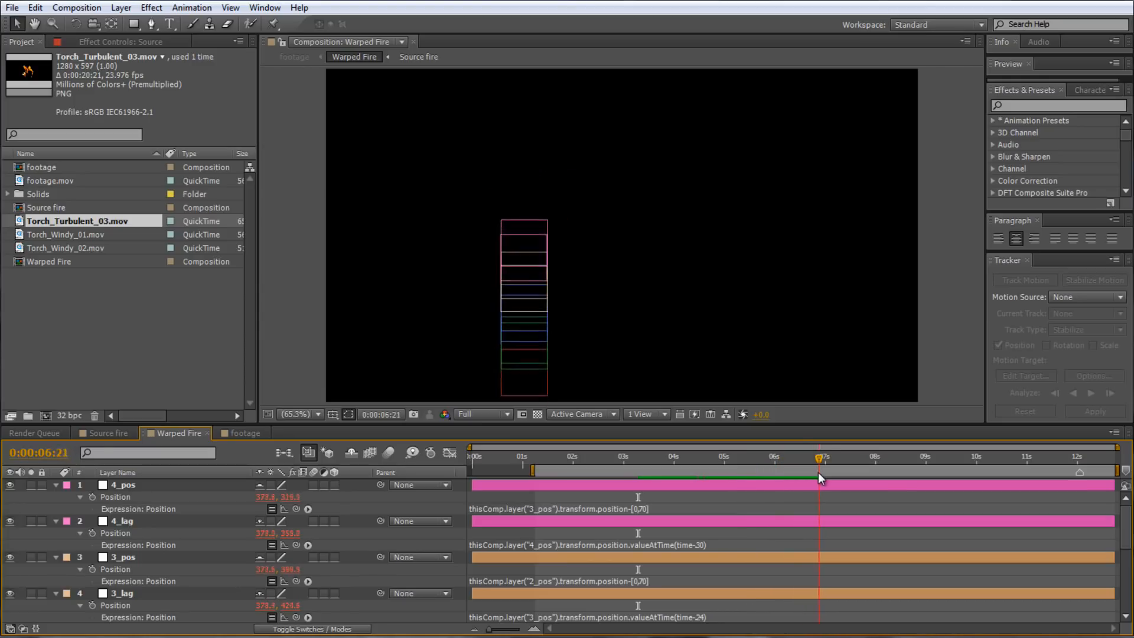
pyautogui.moveTo(819, 456); pyautogui.dragTo(922, 456)
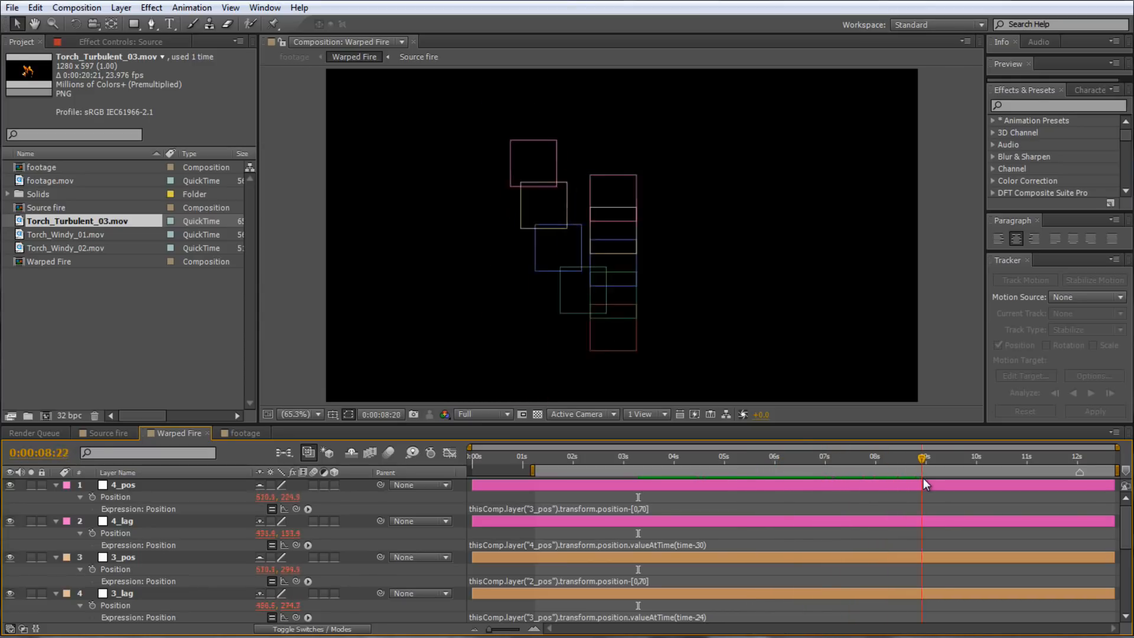
pyautogui.moveTo(923, 457); pyautogui.dragTo(620, 457)
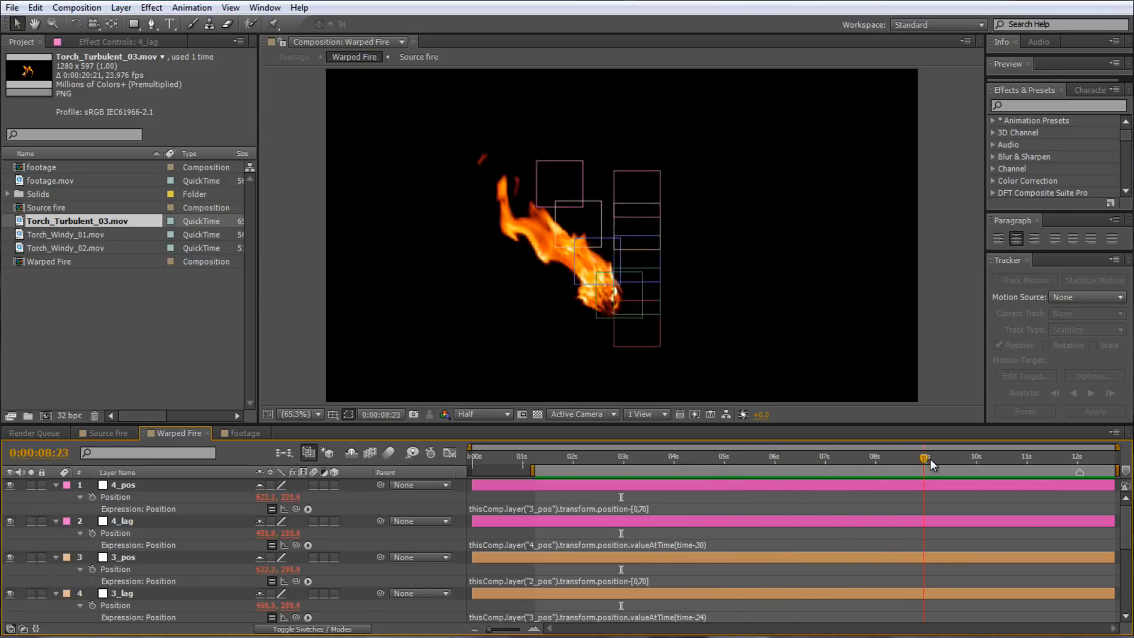
pyautogui.click(244, 432)
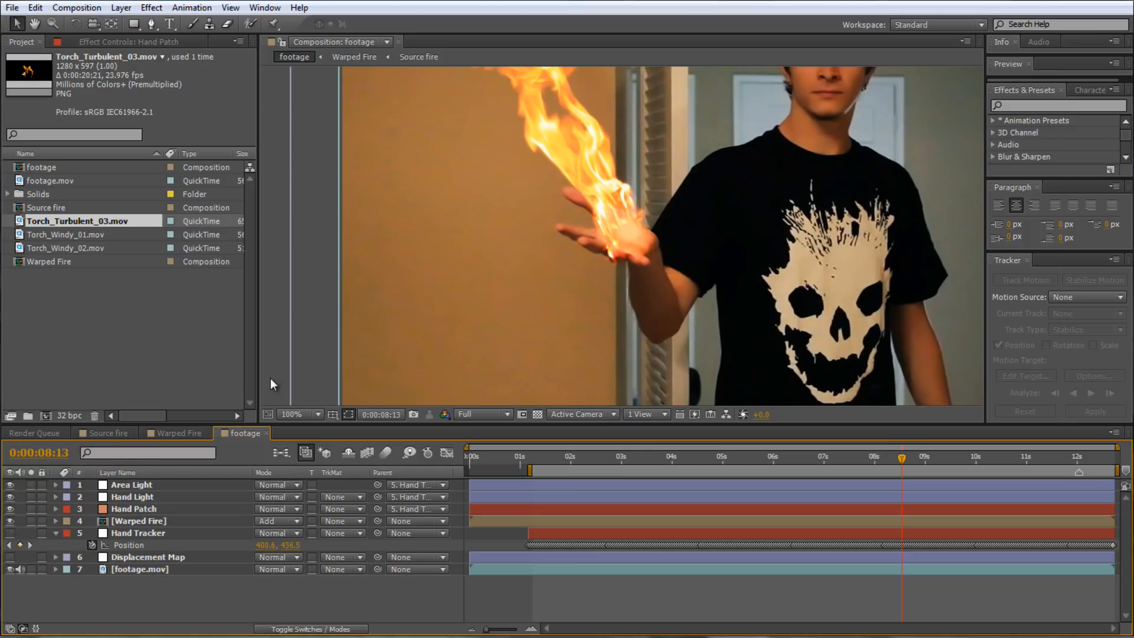
# Switch to the footage composition showing the warped fire rising from the palm
pyautogui.click(147, 557)
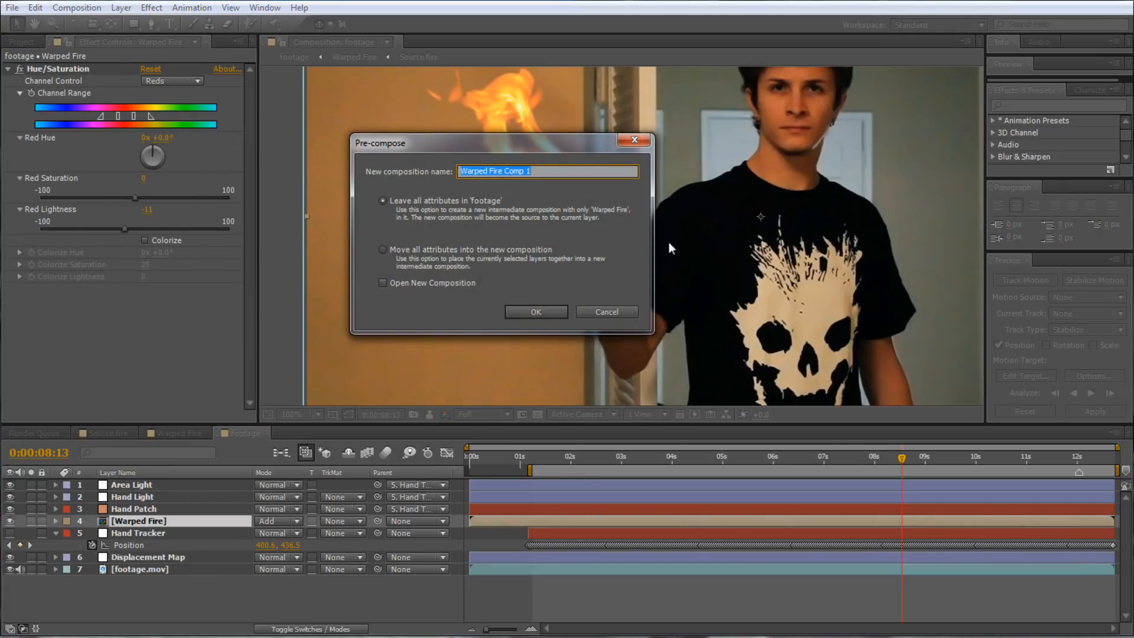
# Choose Move all attributes in the Pre-compose dialog and confirm it
pyautogui.click(382, 249)
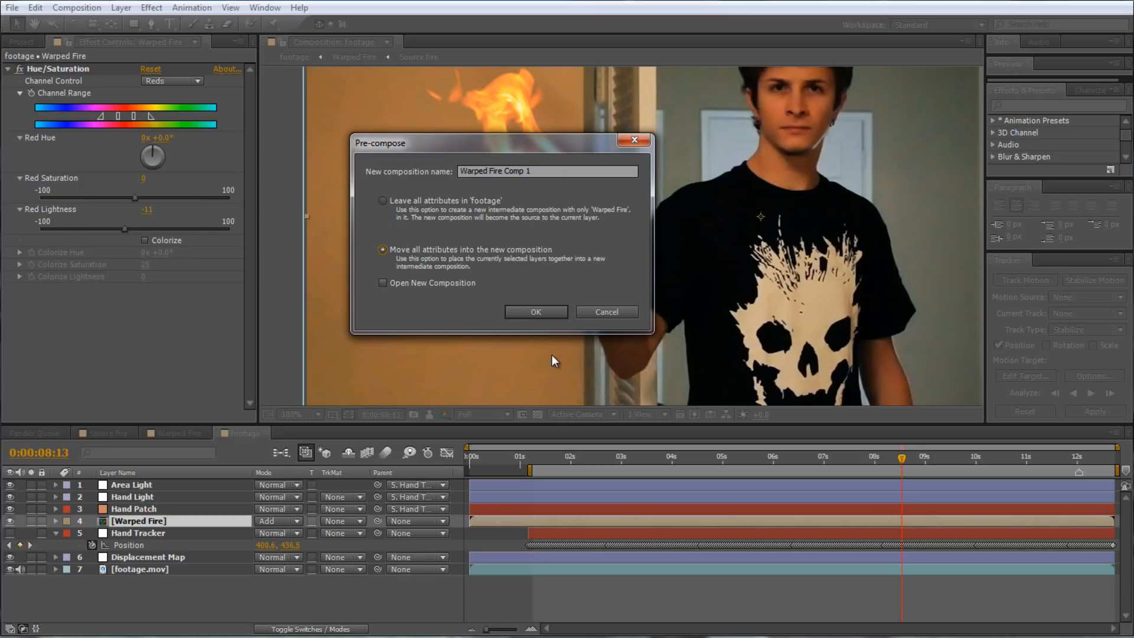
pyautogui.click(535, 312)
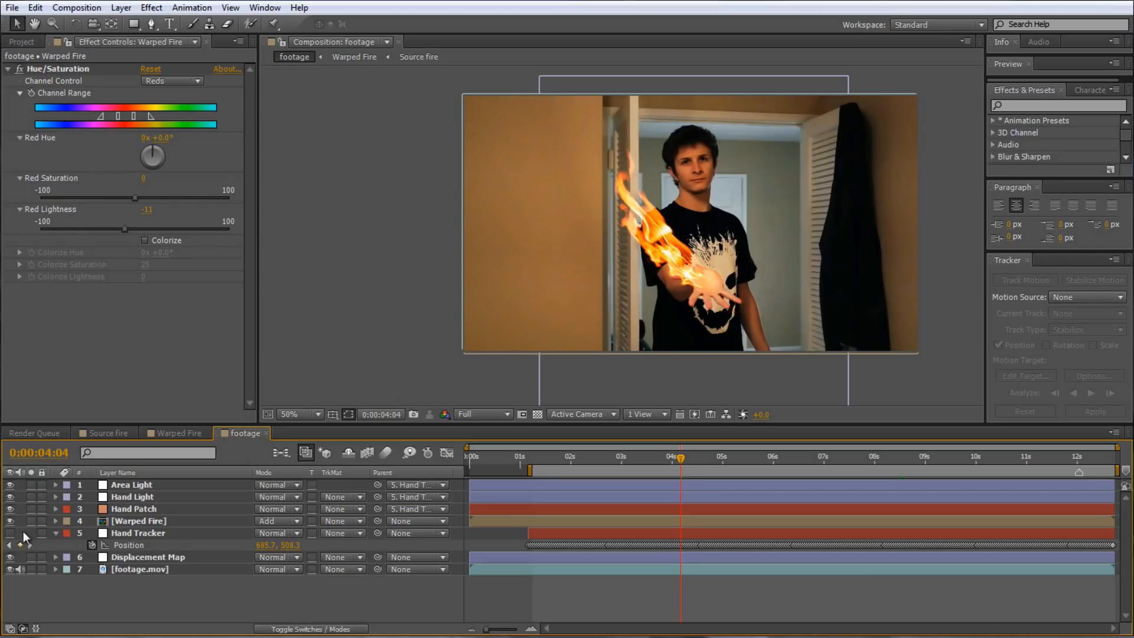
pyautogui.moveTo(781, 309)
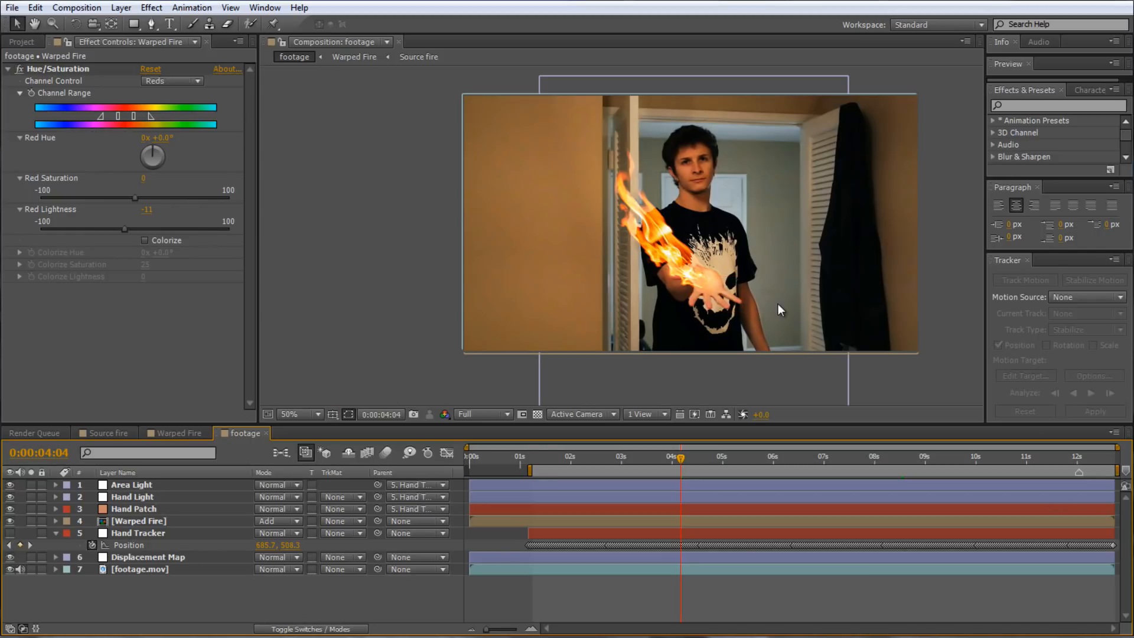